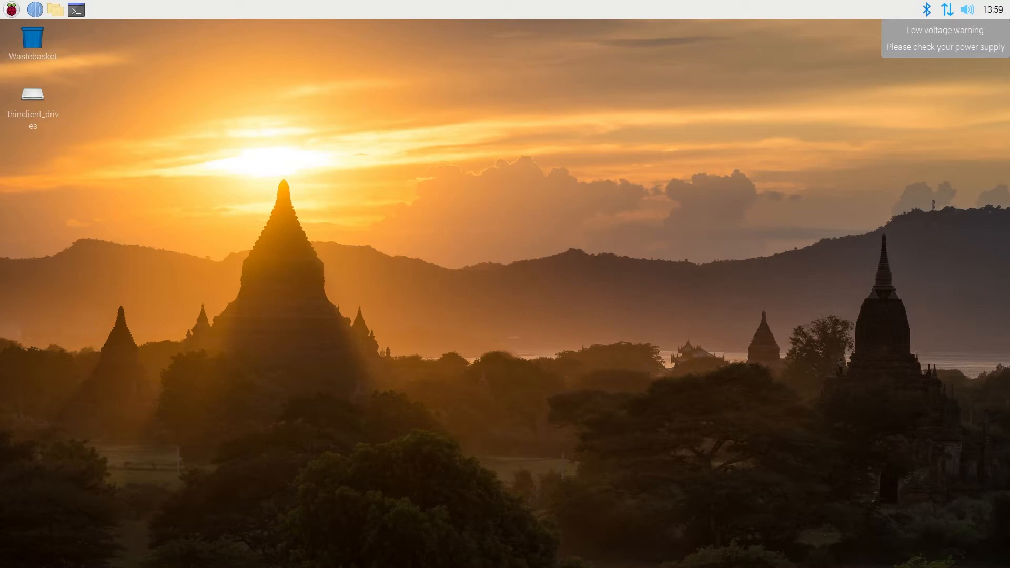
mouse_move(202, 196)
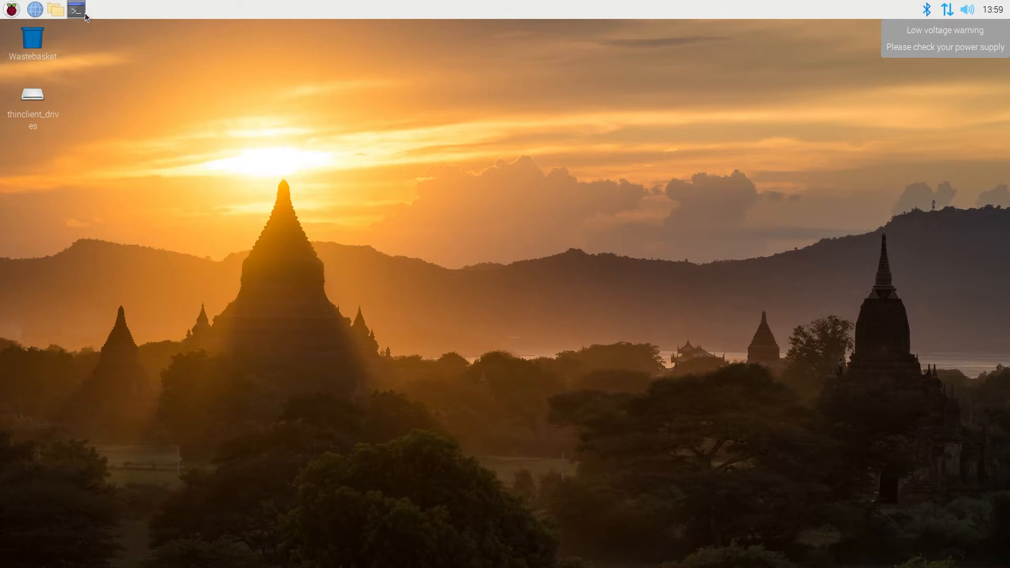
Run sudo apt update in a new terminal, reporting 18 upgradable packages
left_click(75, 10)
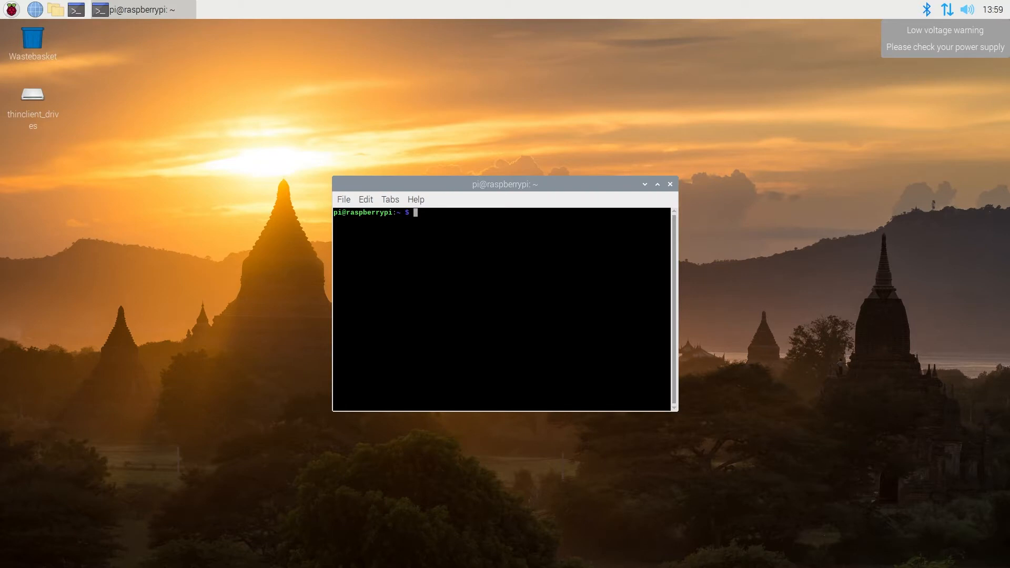
type("sudo apt update")
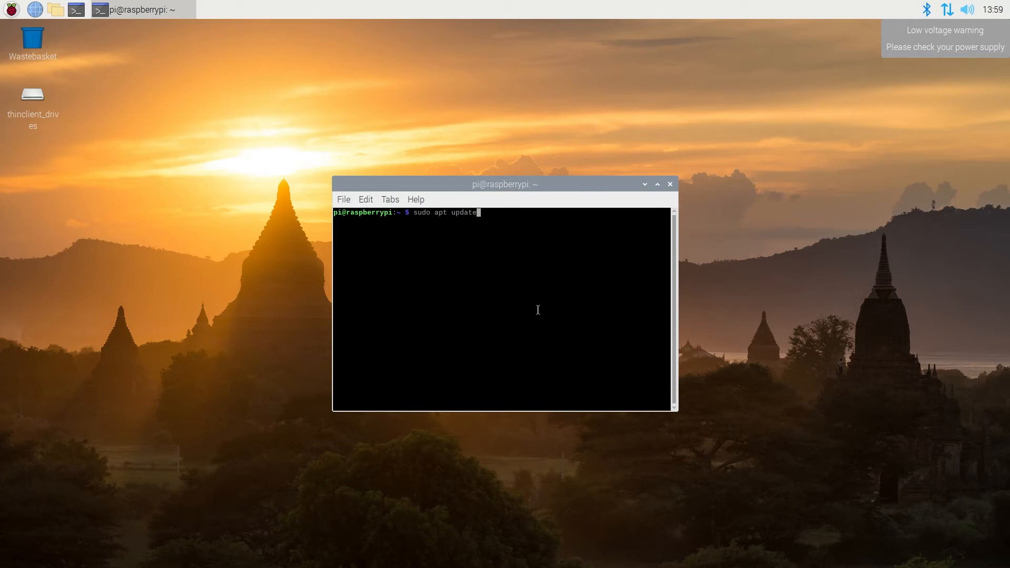
key("Return")
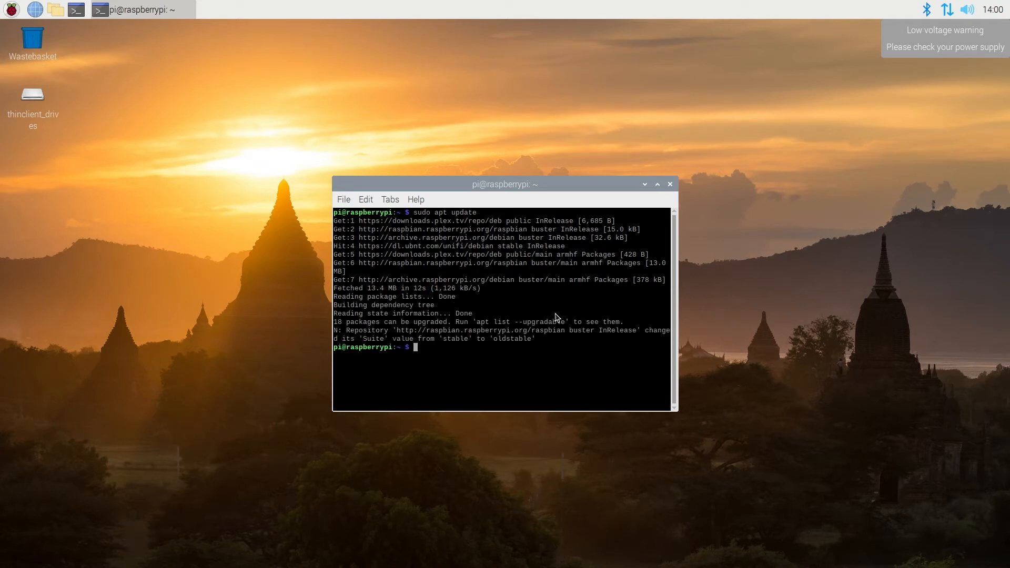
right_click(457, 354)
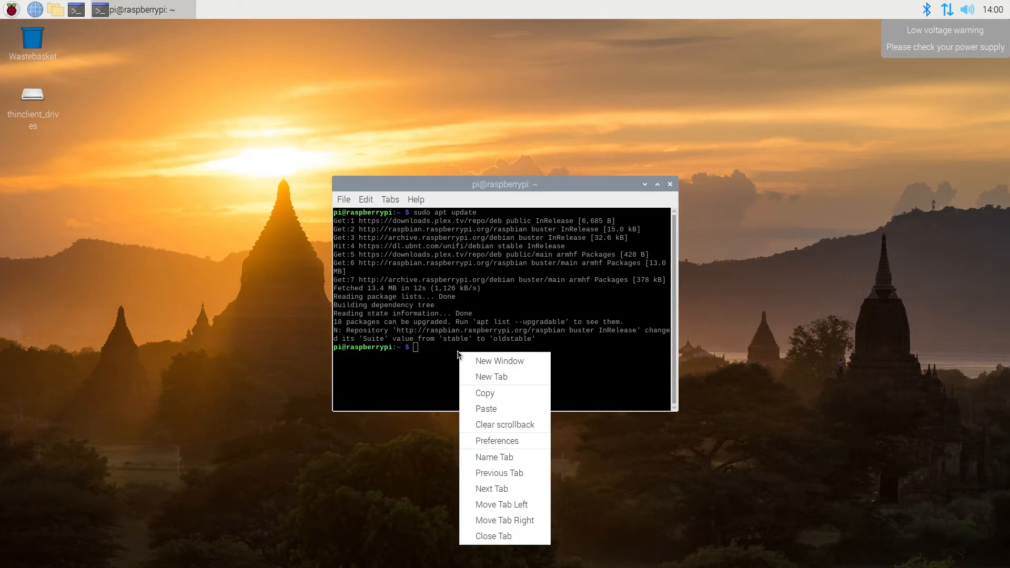
left_click(484, 394)
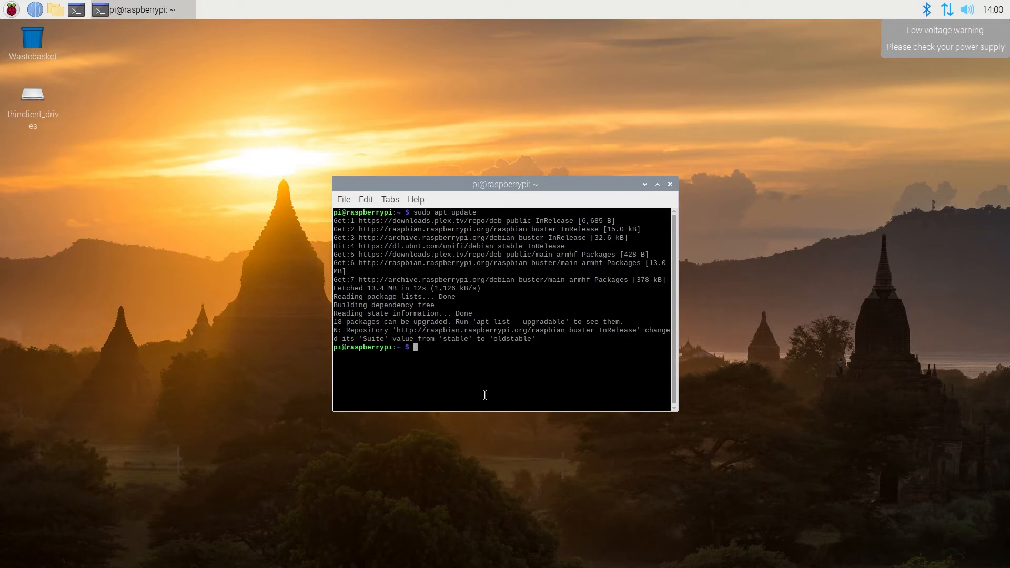
Run sudo apt upgrade and answer y to install the 18 packages
type("sudo apt upgrade")
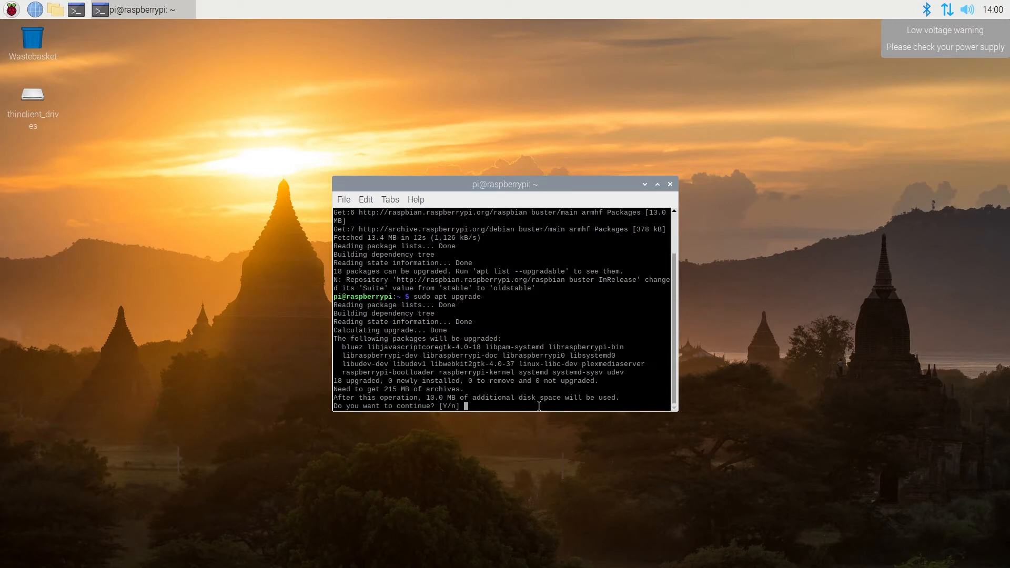
type("y")
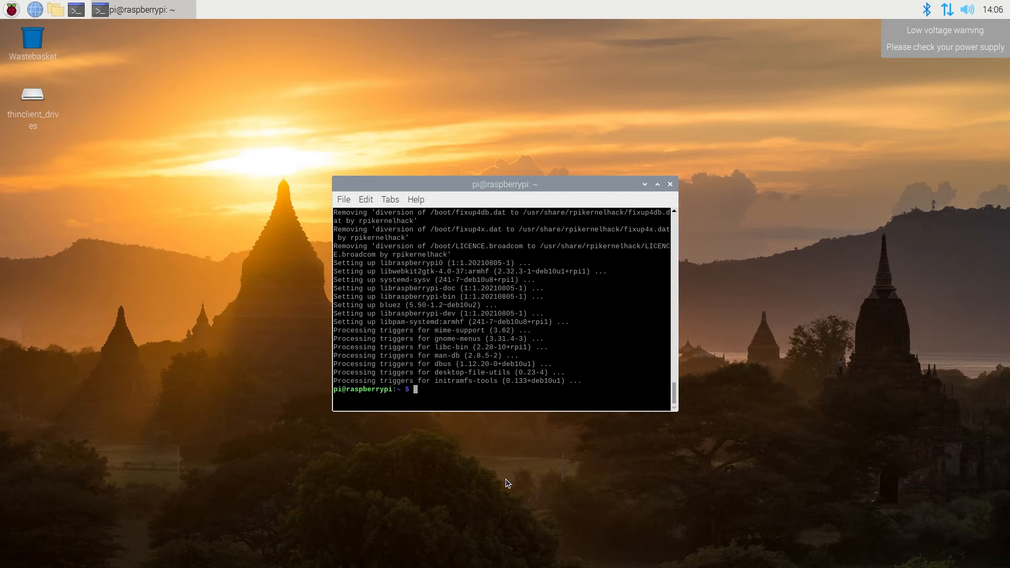
mouse_move(512, 468)
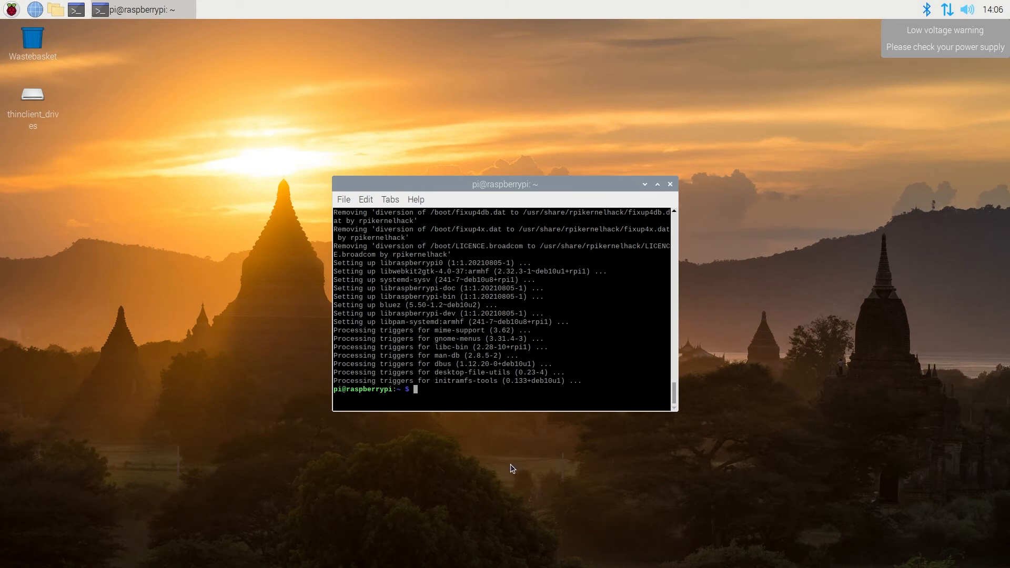
mouse_move(451, 415)
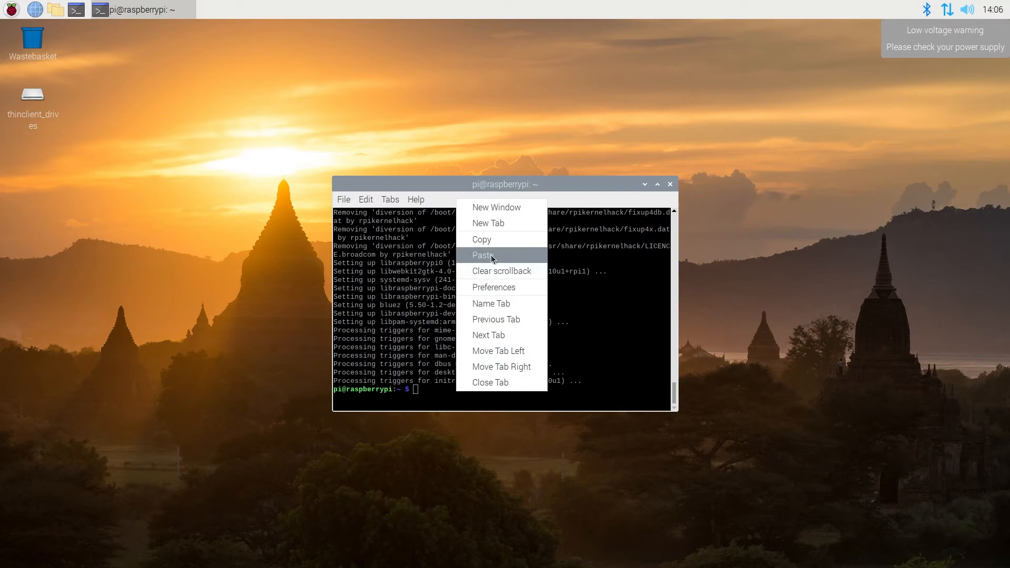
Run sudo apt install build-essential, then paste the bash <(curl -sL …update-nodejs-and-nodered) command
left_click(483, 254)
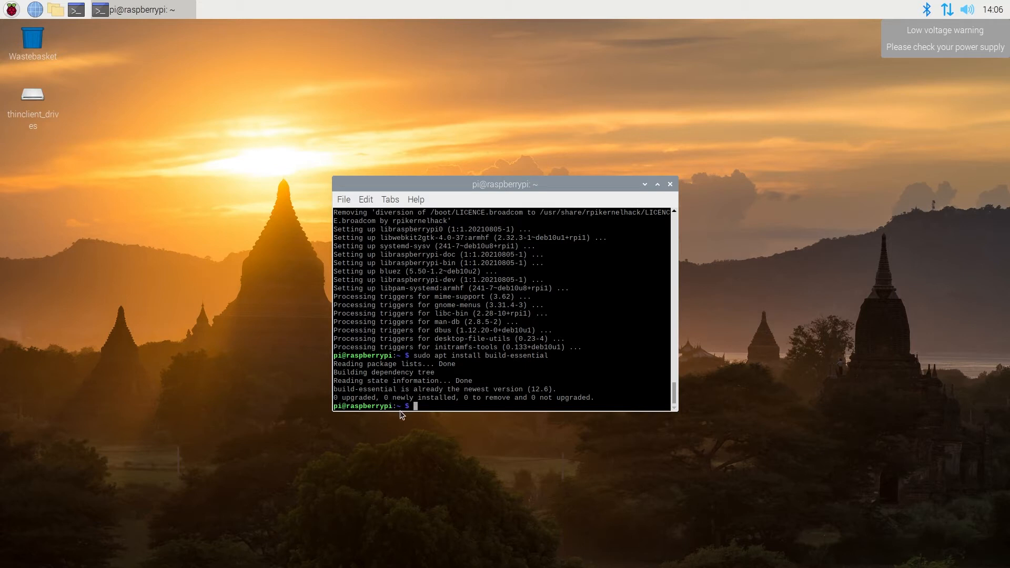
right_click(401, 415)
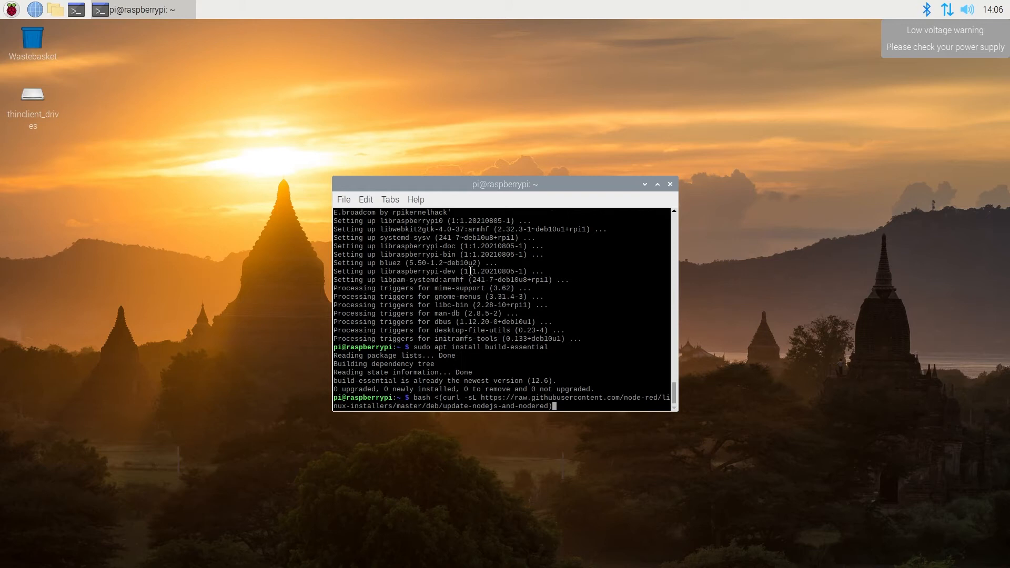
Run the install script, answering y to proceed and y to install the Pi-specific nodes
key("Return")
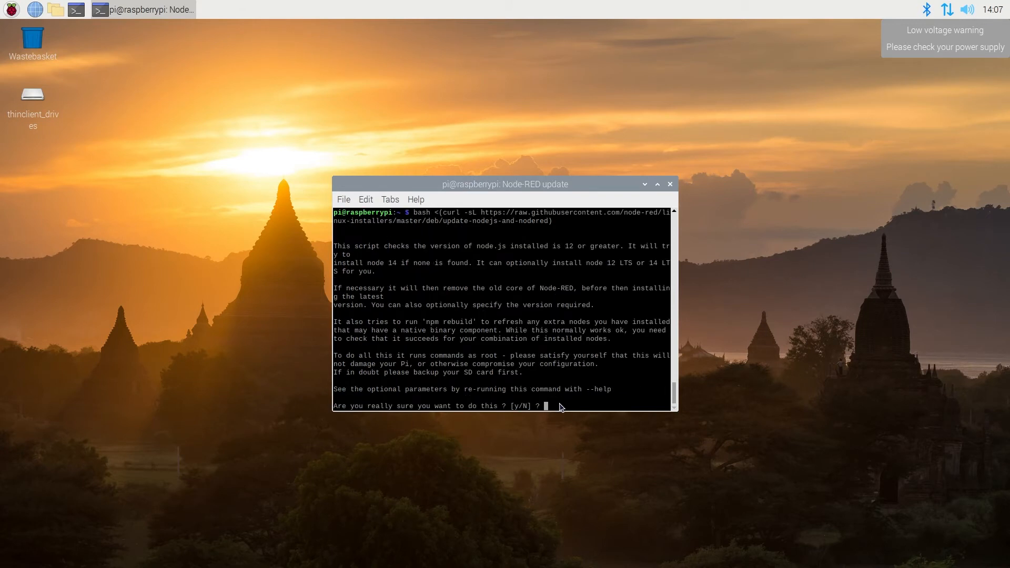
type("y")
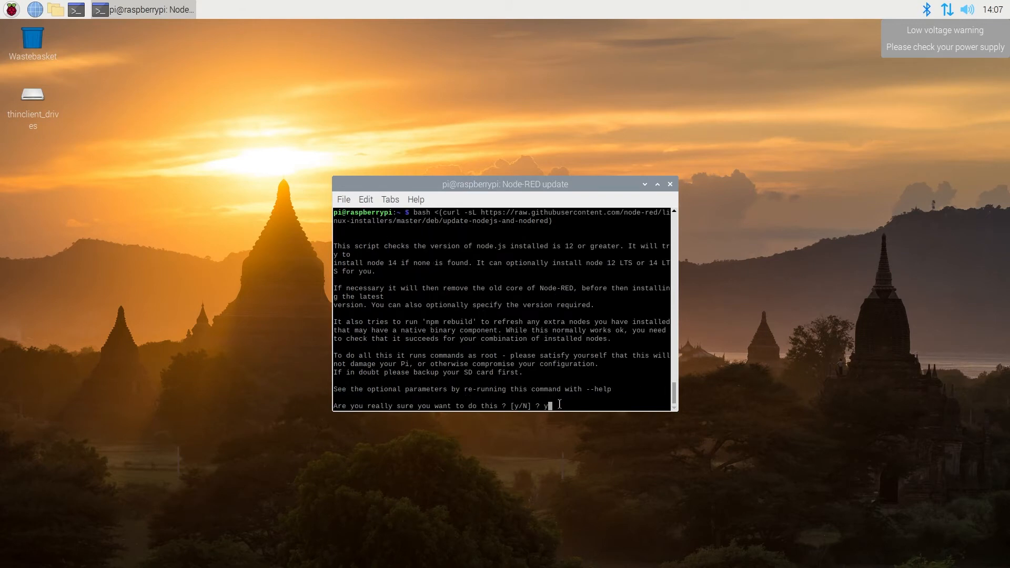
key("Return")
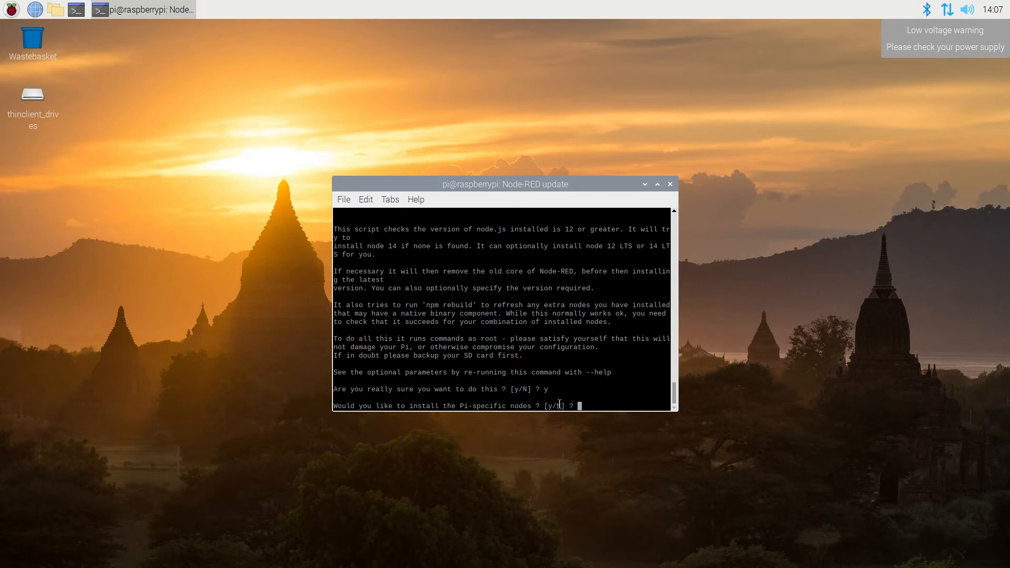
type("y")
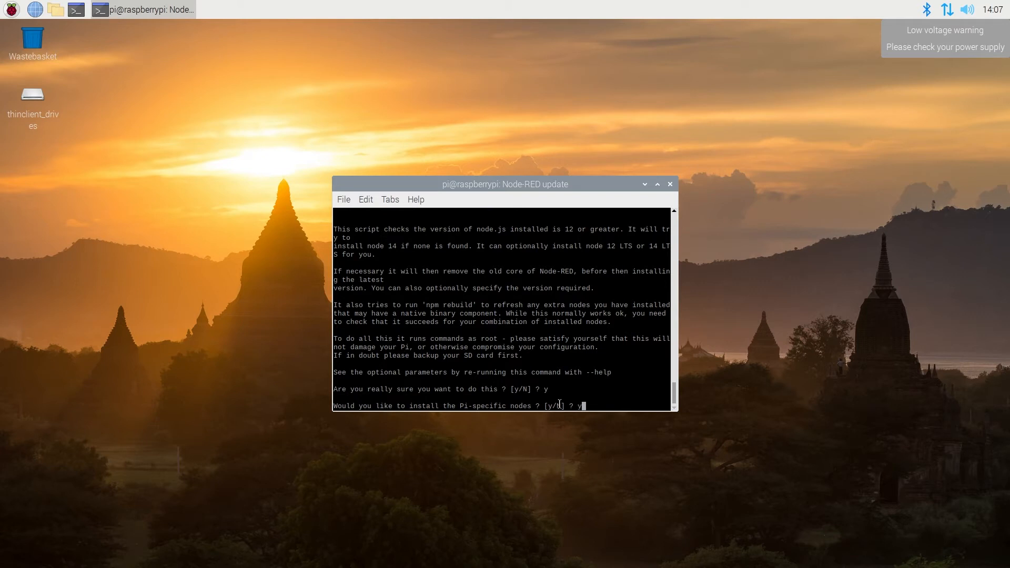
key("Return")
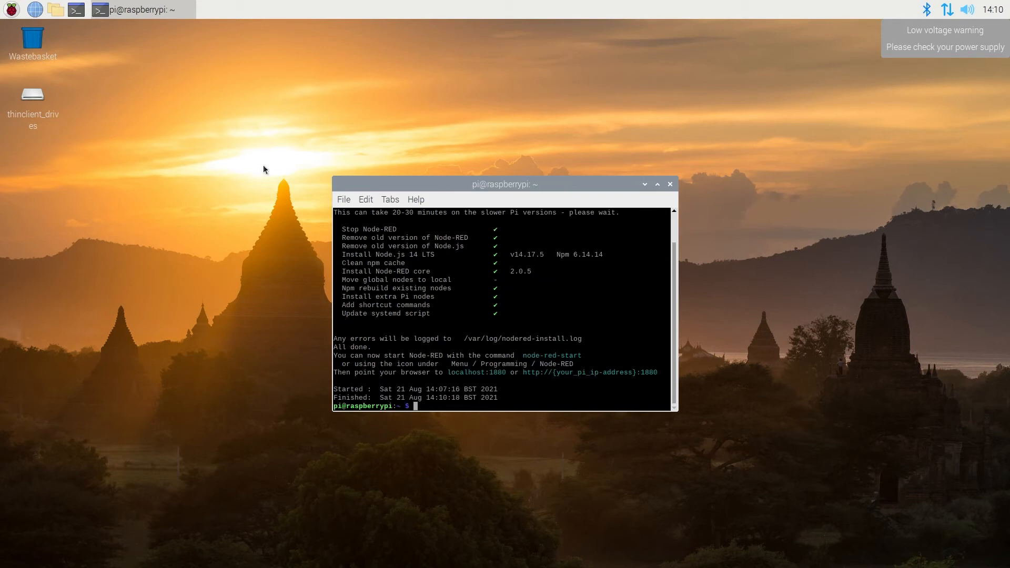
mouse_move(345, 363)
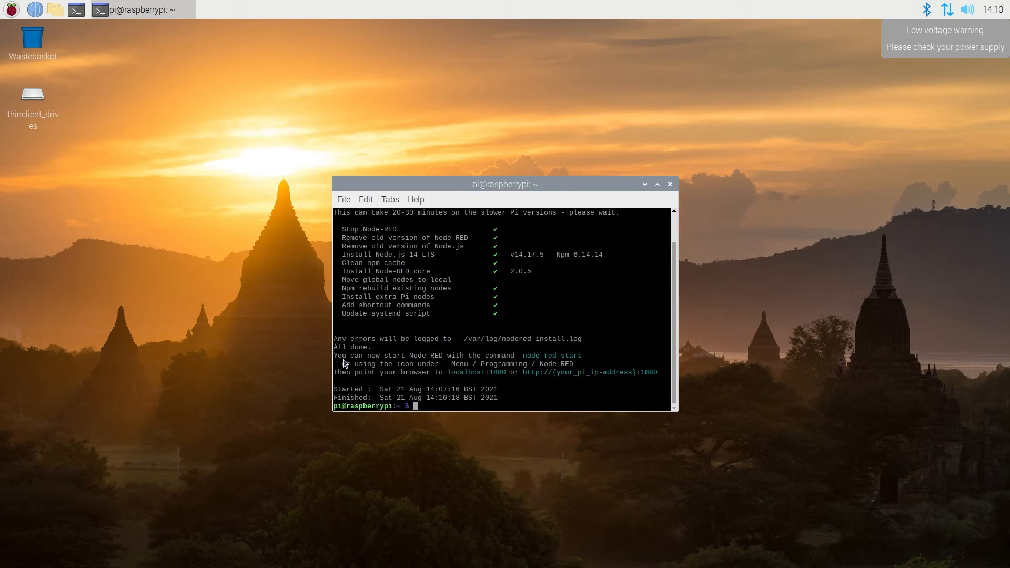
mouse_move(367, 361)
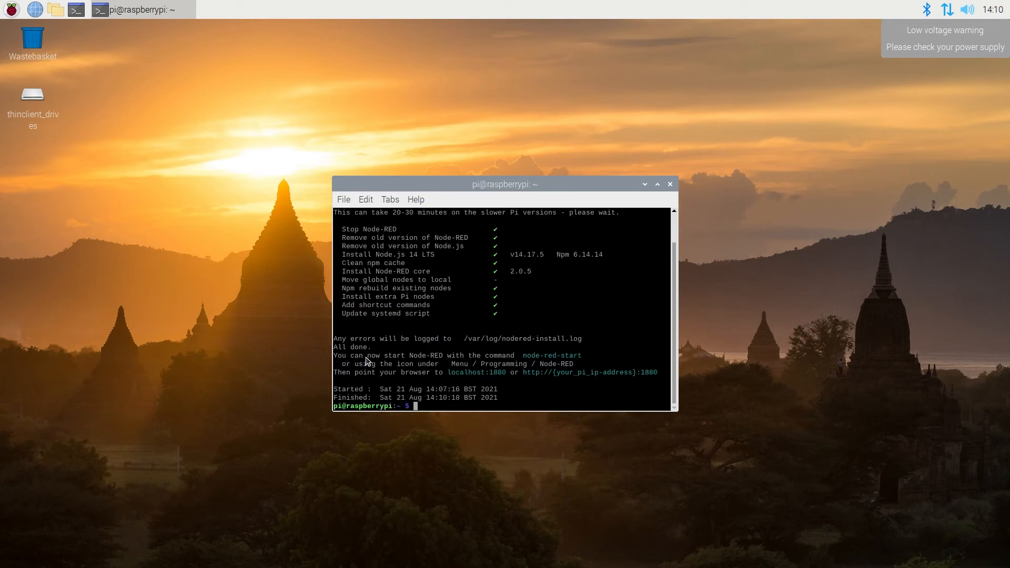
mouse_move(588, 361)
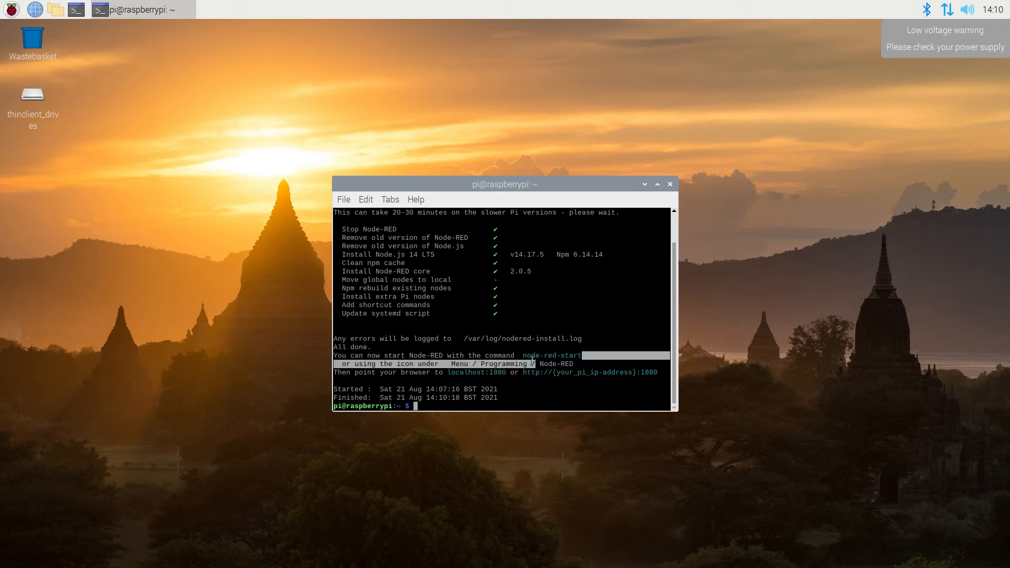
Run node-red-start so the server reports running at 127.0.0.1:1880 with flows started
double_click(553, 356)
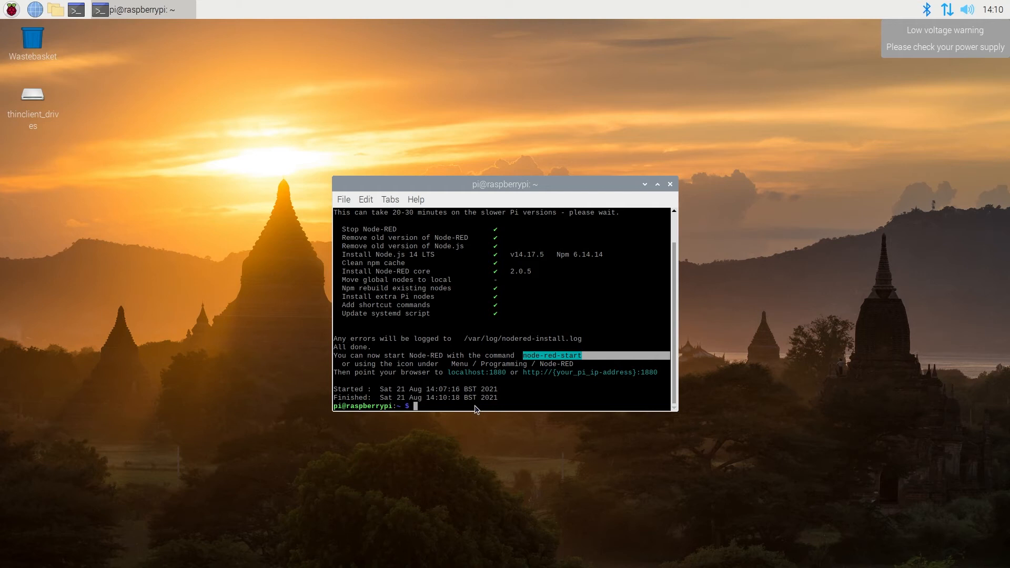
type("node-red")
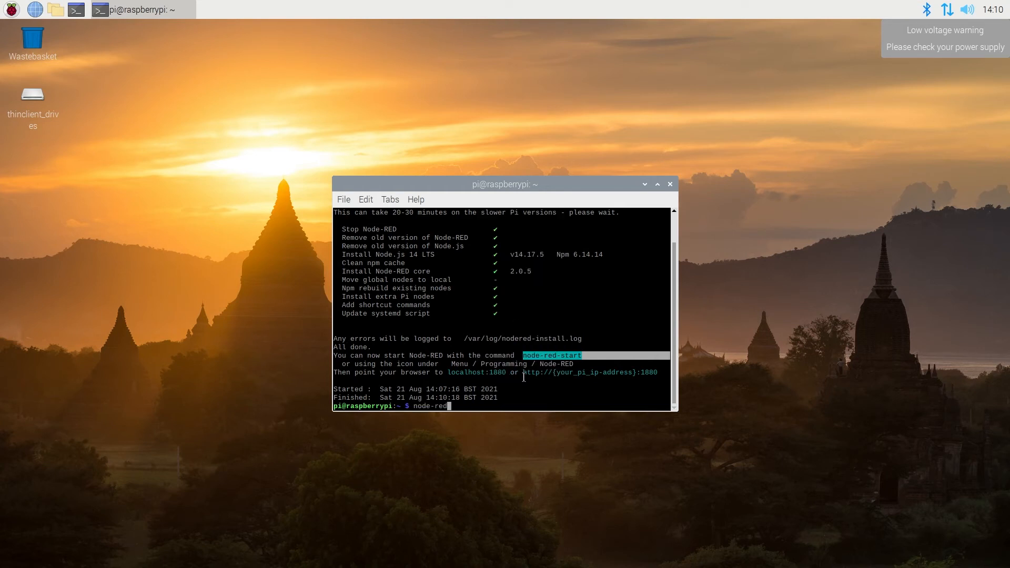
mouse_move(536, 396)
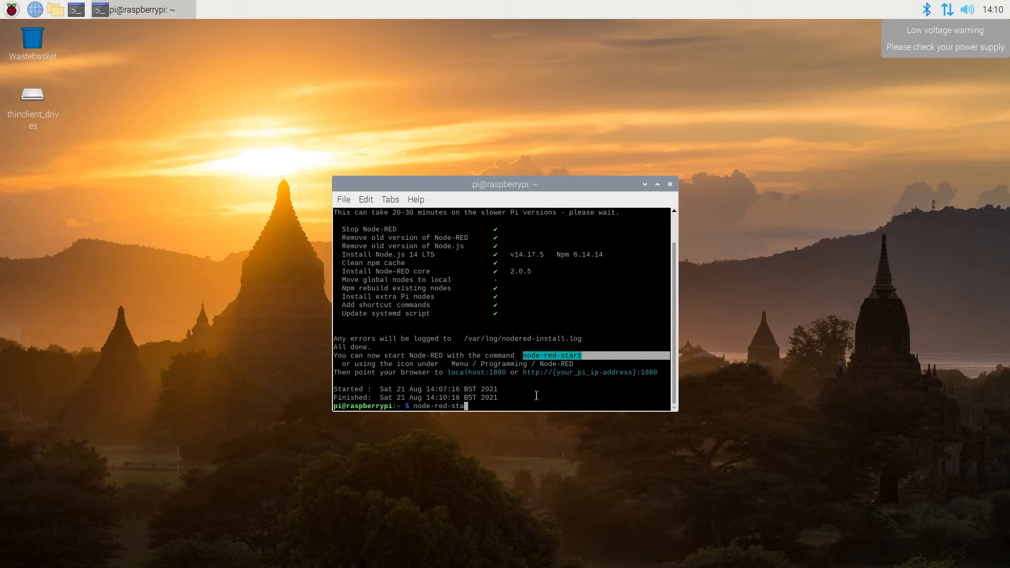
key("Return")
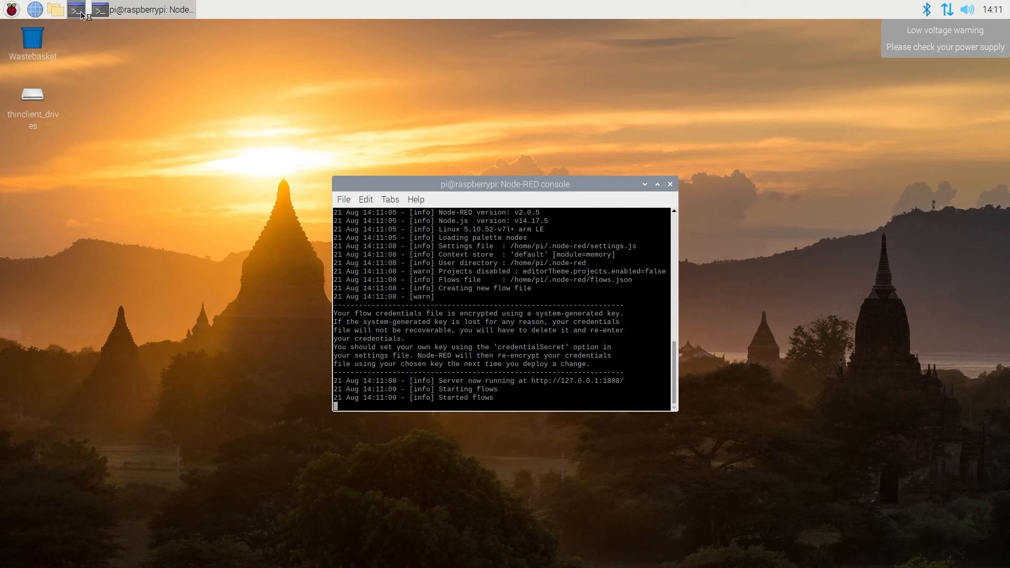
Run hostname -I in a second terminal to show the Pi's IP 192.168.1.110
left_click(75, 10)
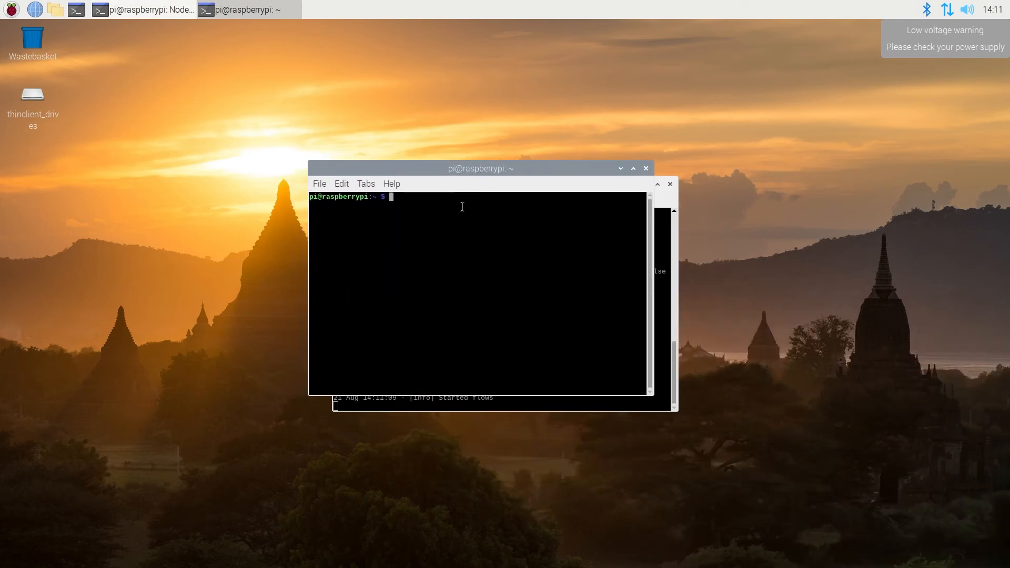
type("hostname")
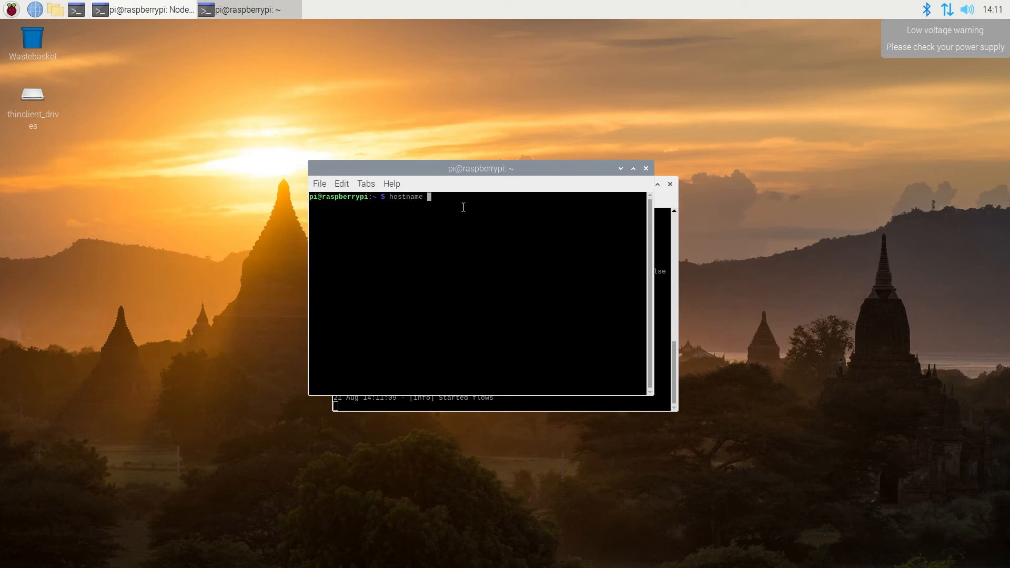
key("Return")
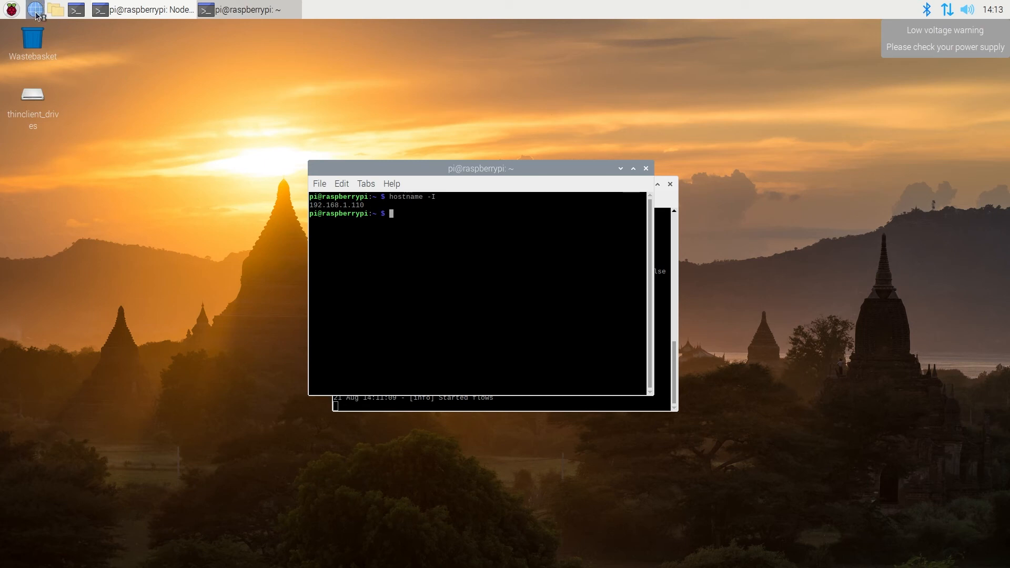
left_click(33, 10)
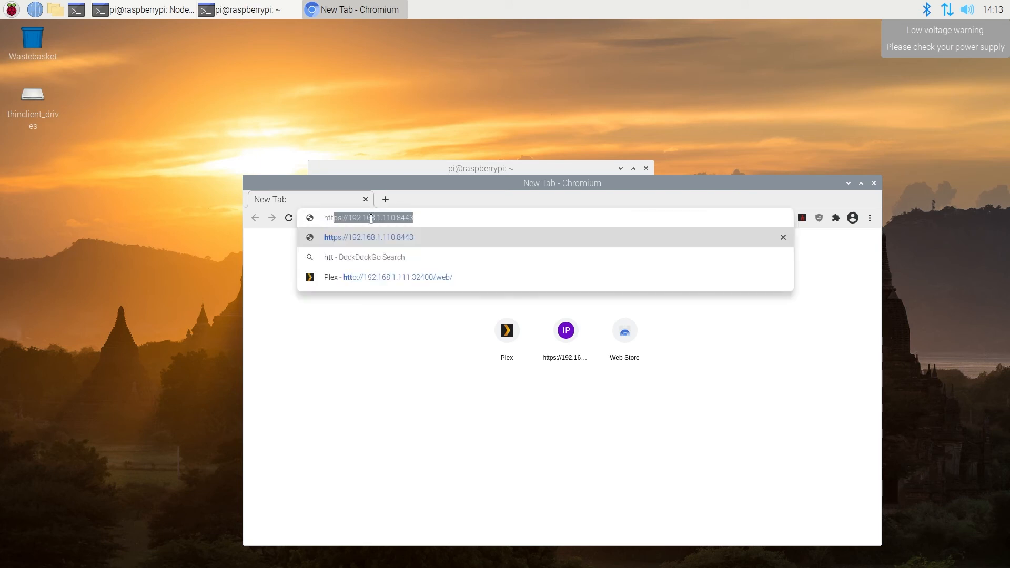
type("http://")
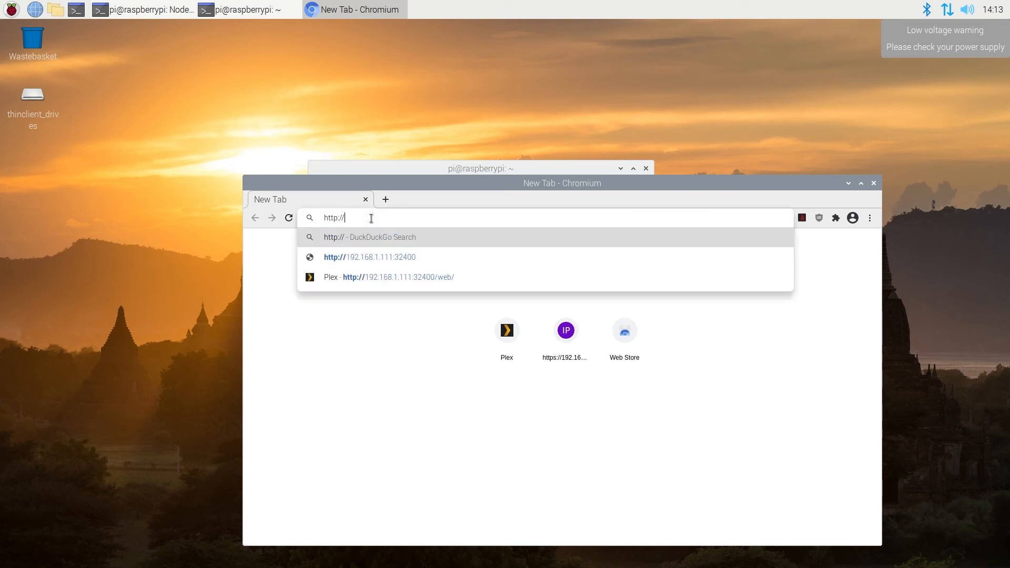
type("192.1")
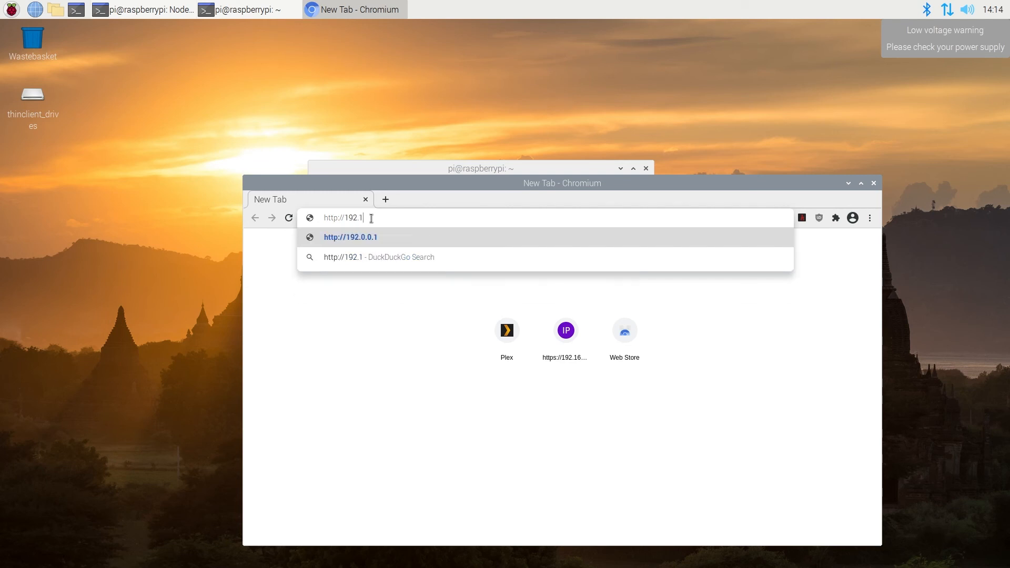
type("68.1.1")
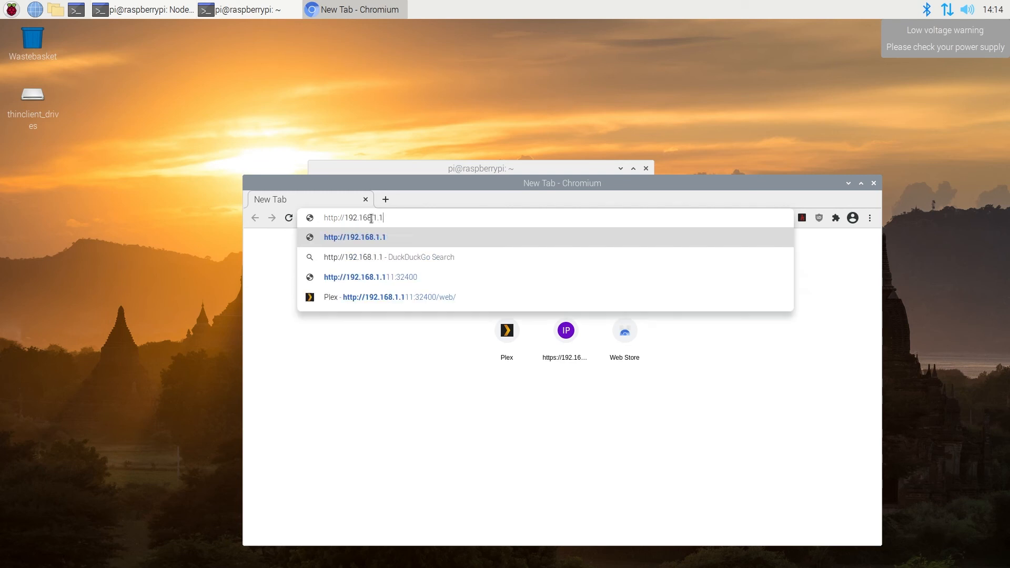
type("0")
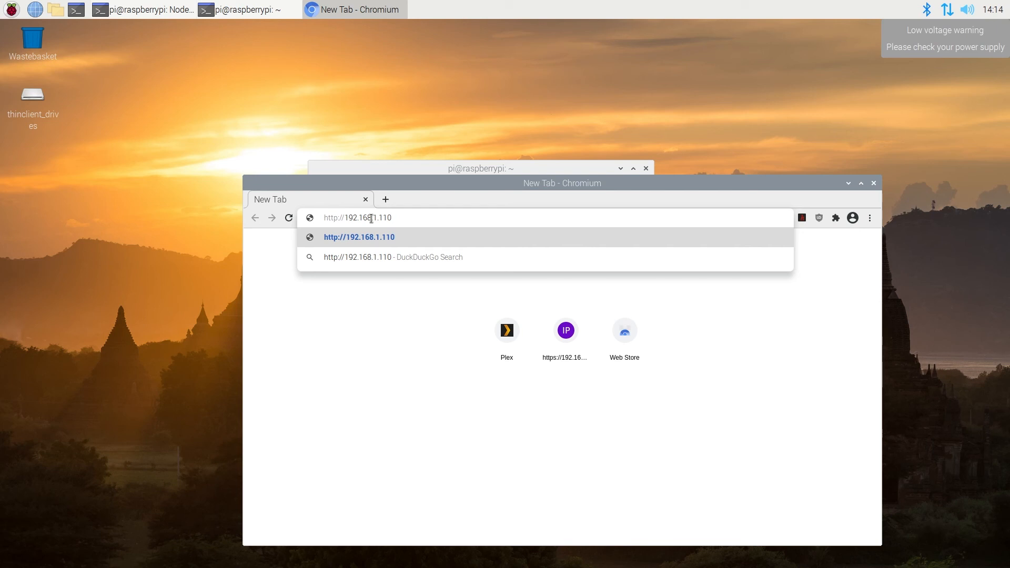
type(":1880/#flow/7972e8c6eaefa8e8")
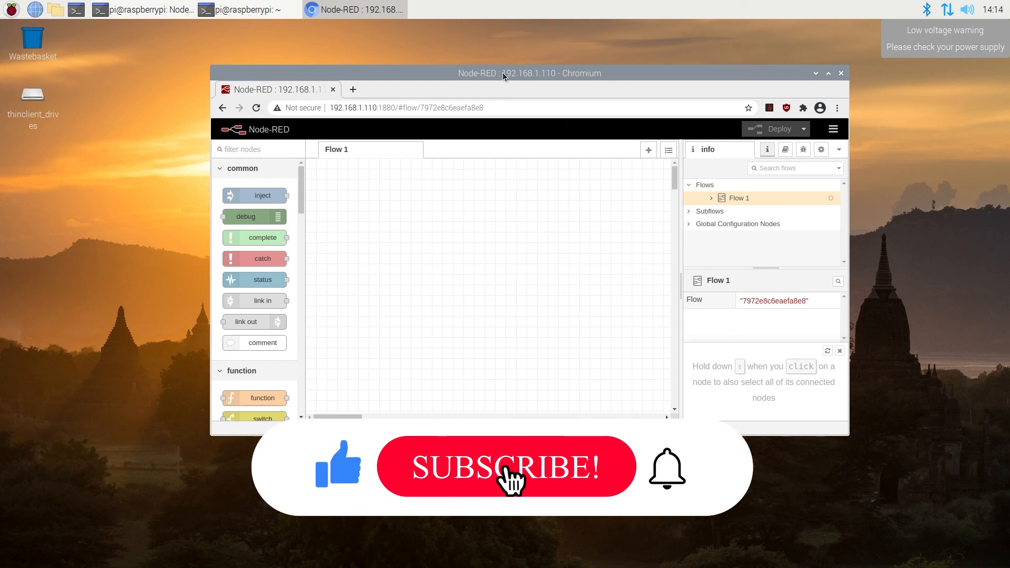
View the empty Flow 1 canvas in the loaded Node-RED editor
left_click(506, 466)
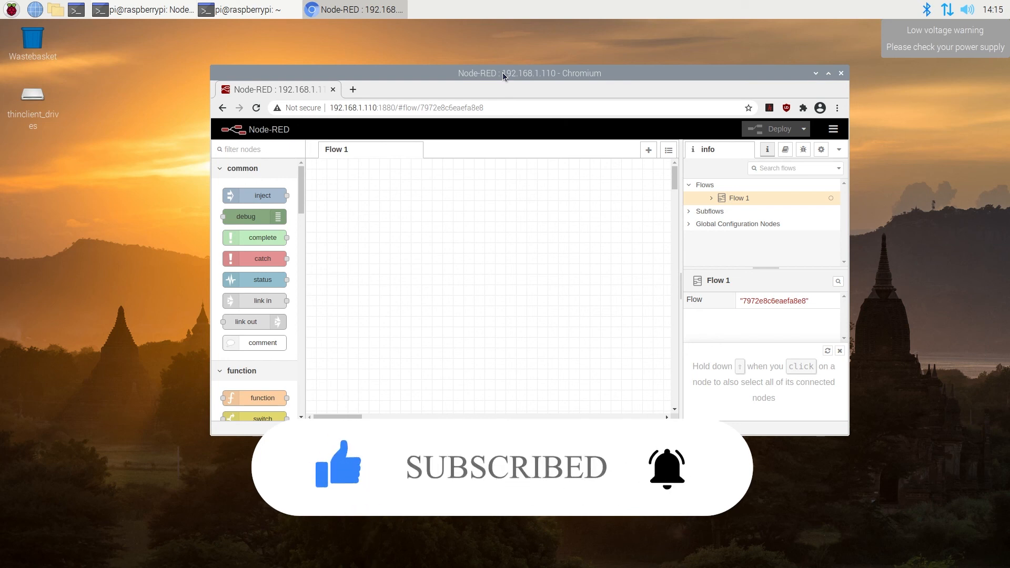